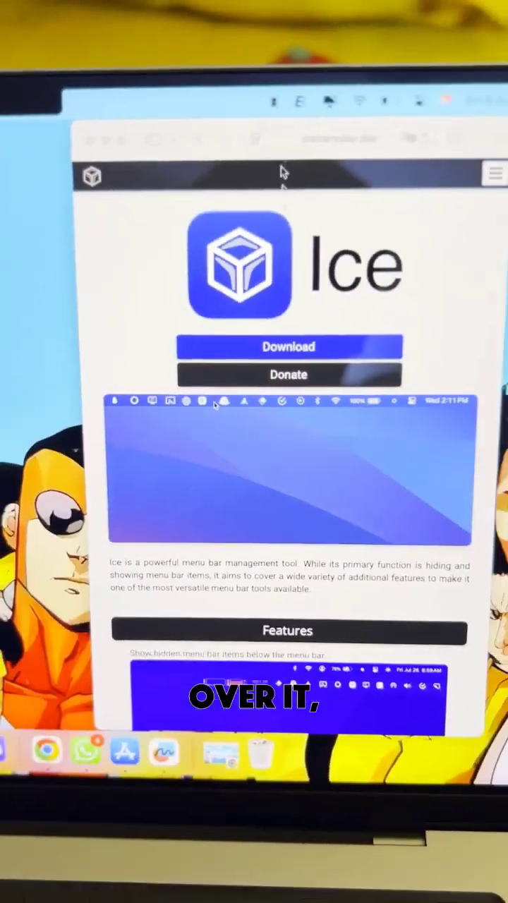
scroll("down", 3)
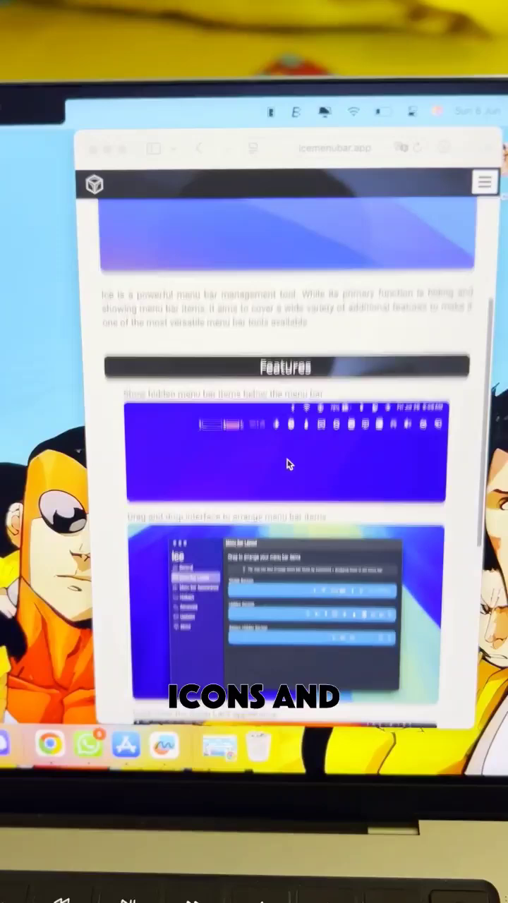
scroll("up", 3)
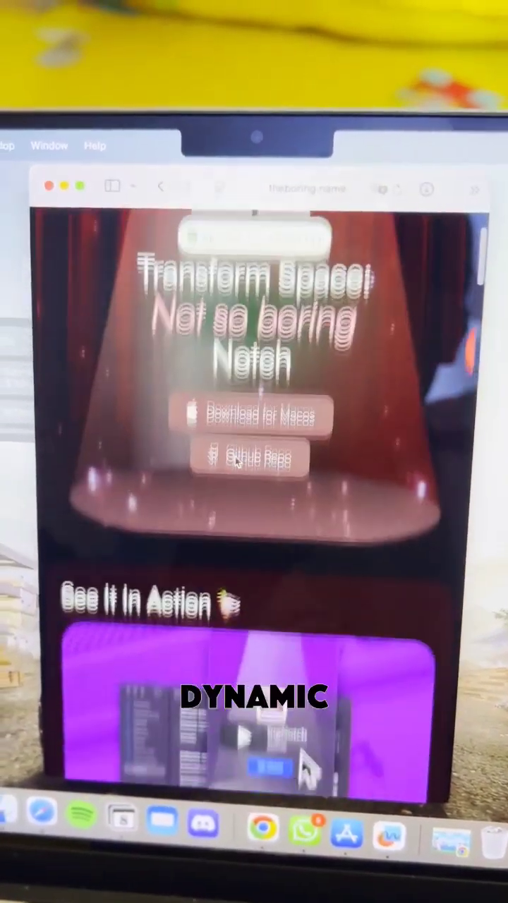
scroll("down", 3)
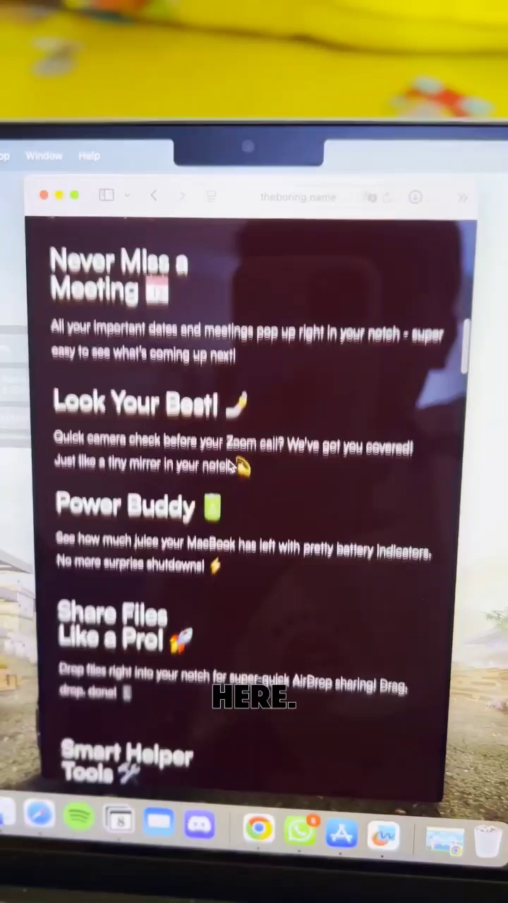
scroll("up", 3)
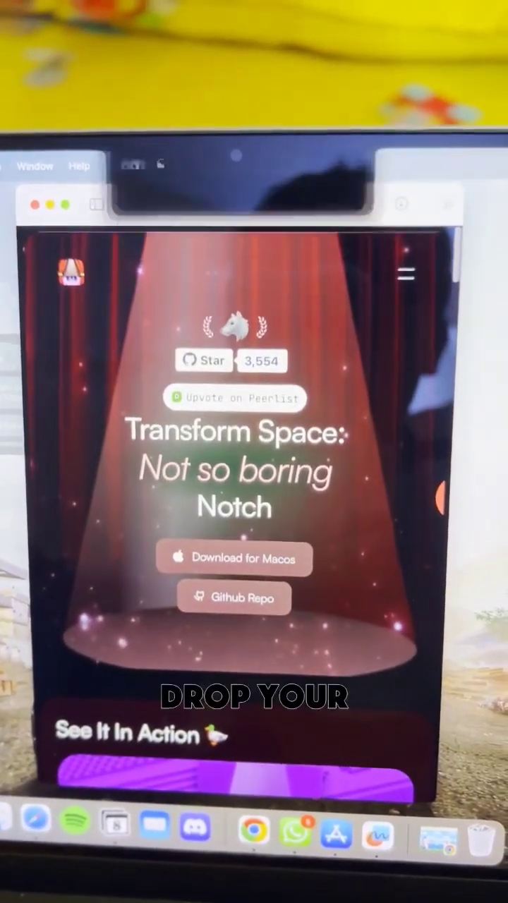